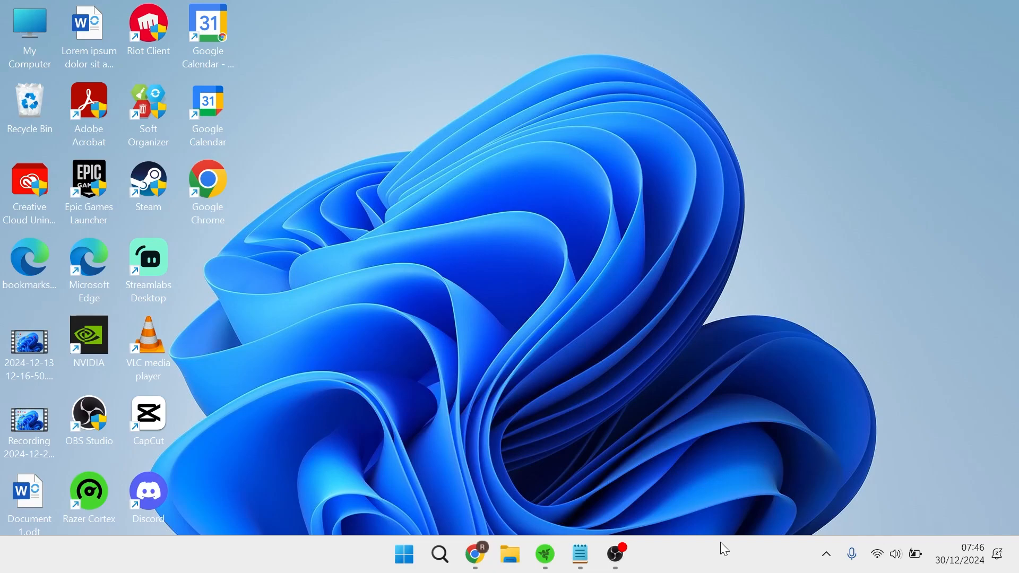
mouse_move(714, 549)
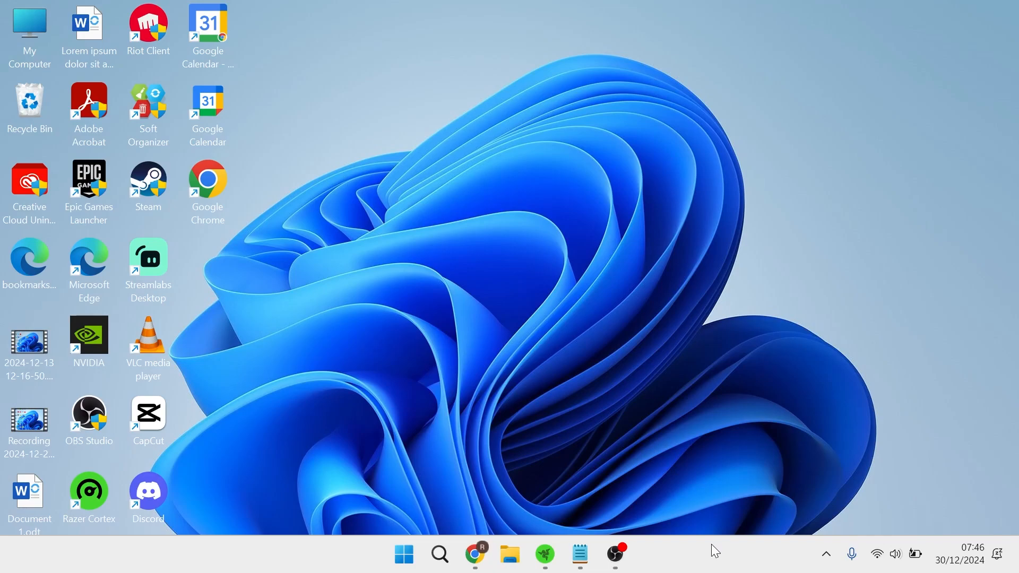
mouse_move(688, 556)
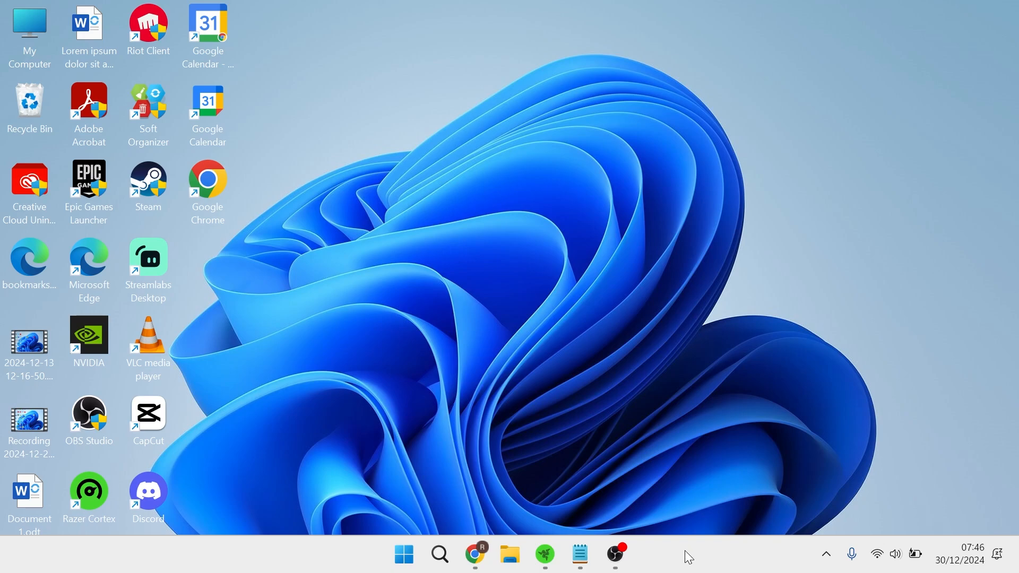
mouse_move(770, 557)
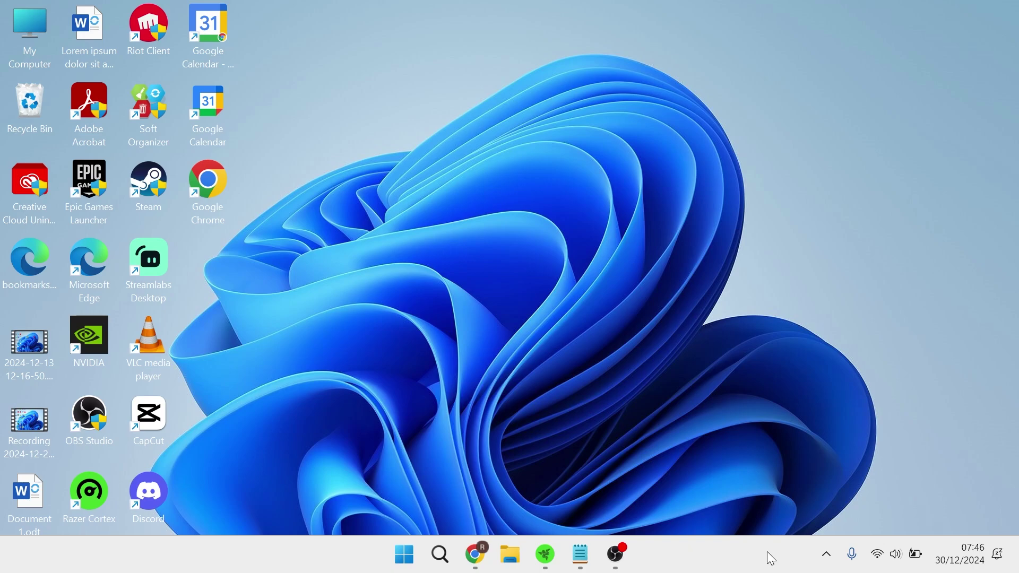
- Search the Start menu for "task manager" to launch Task Manager
left_click(403, 554)
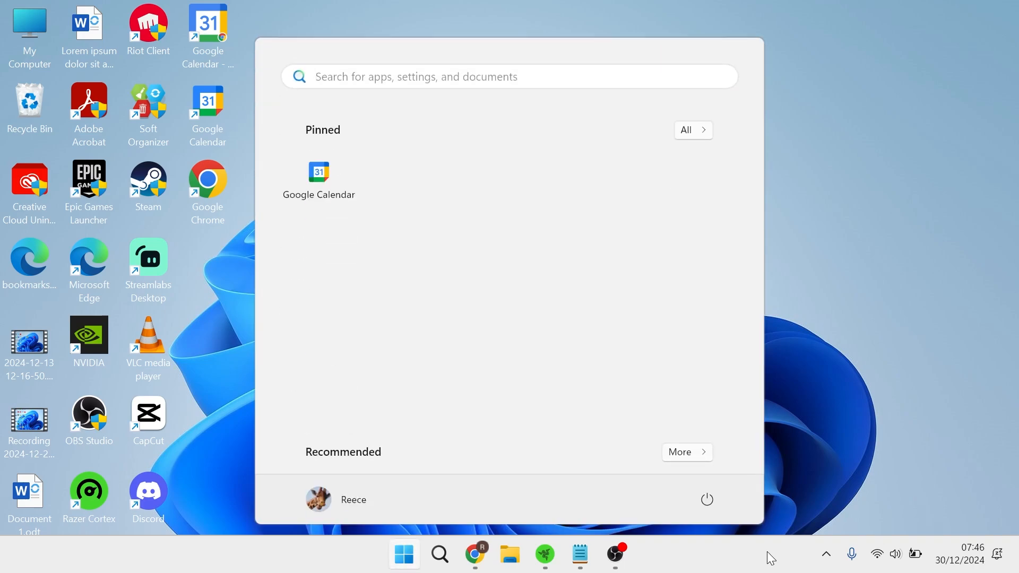
type("task manager")
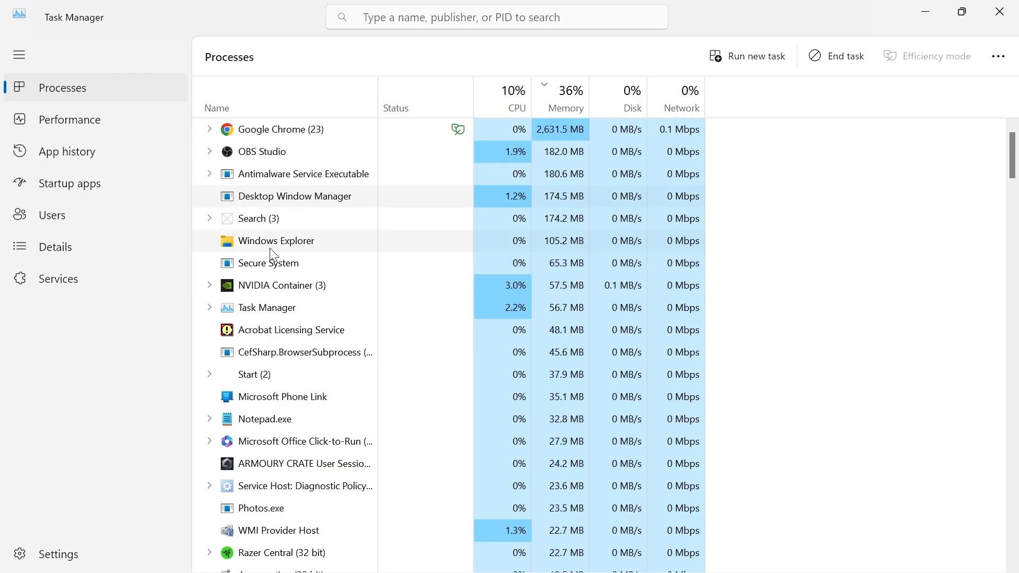
- Filter processes by "explorer", restart Windows Explorer, and close Task Manager
left_click(276, 241)
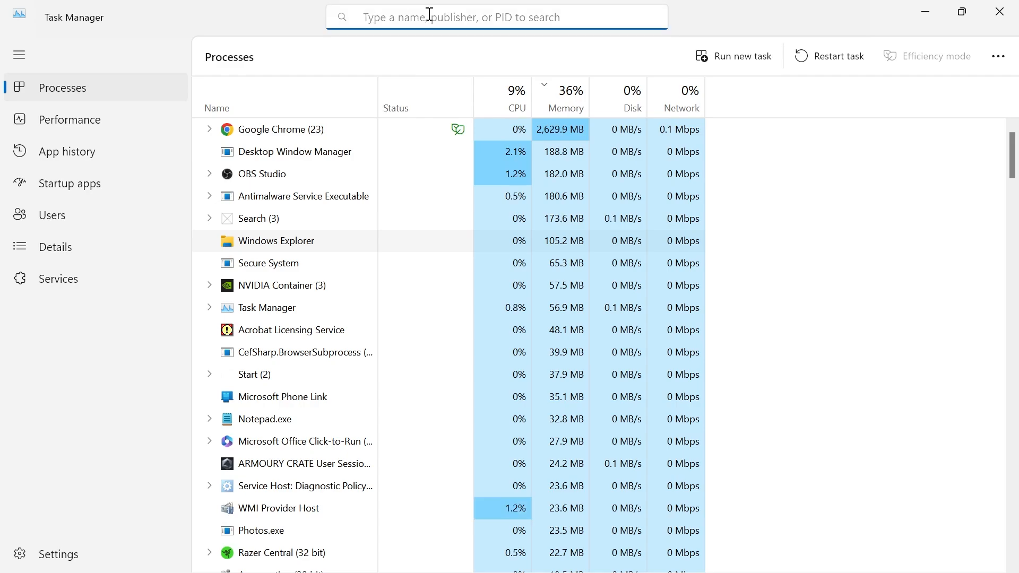
type("explorer")
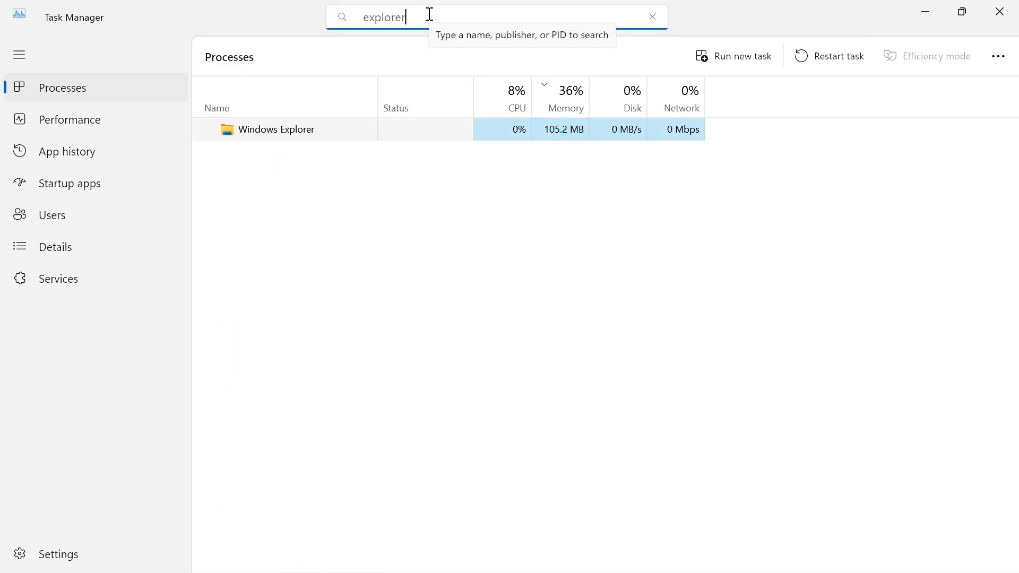
mouse_move(285, 135)
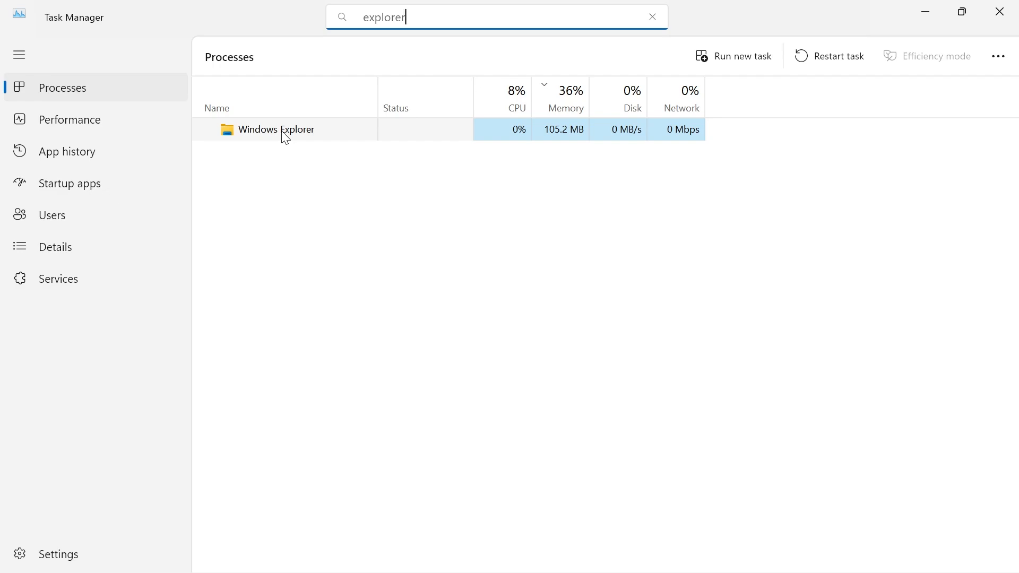
right_click(276, 129)
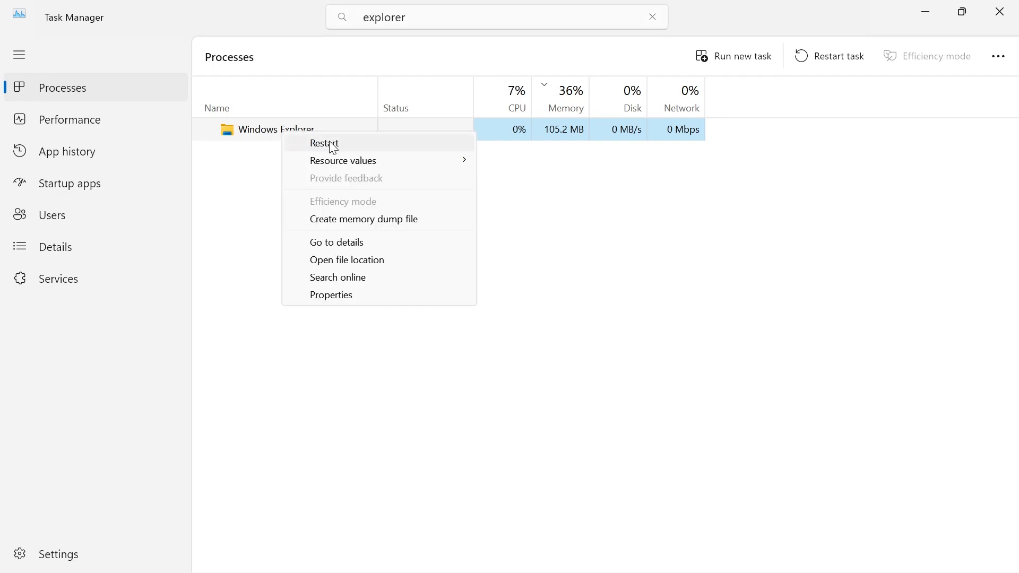
left_click(324, 143)
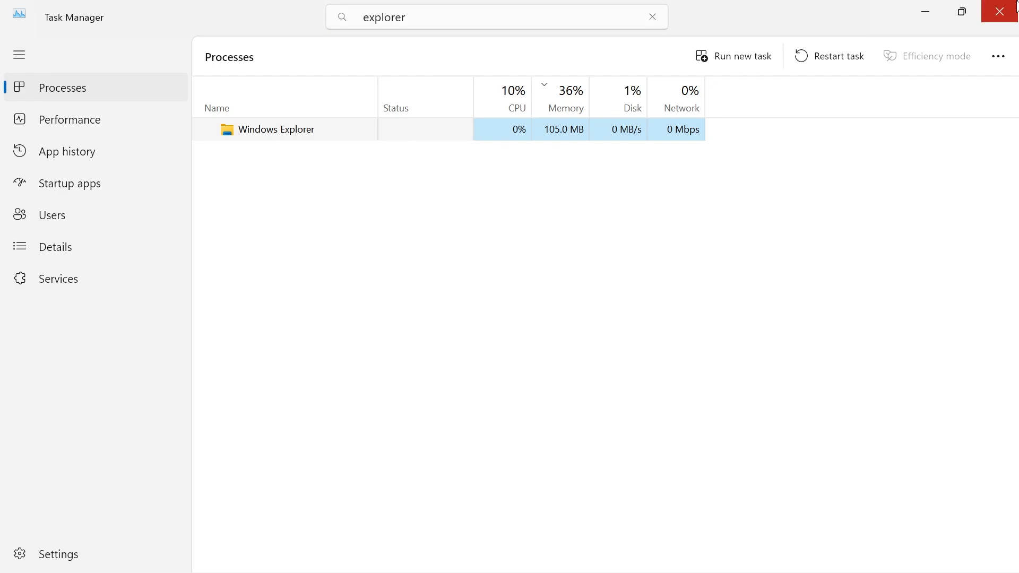
left_click(1003, 11)
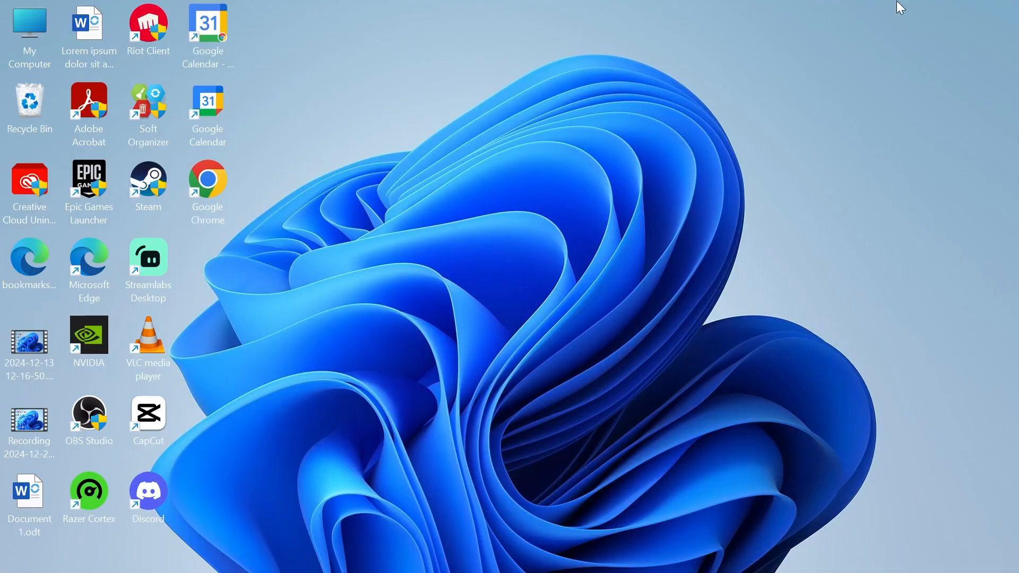
mouse_move(512, 239)
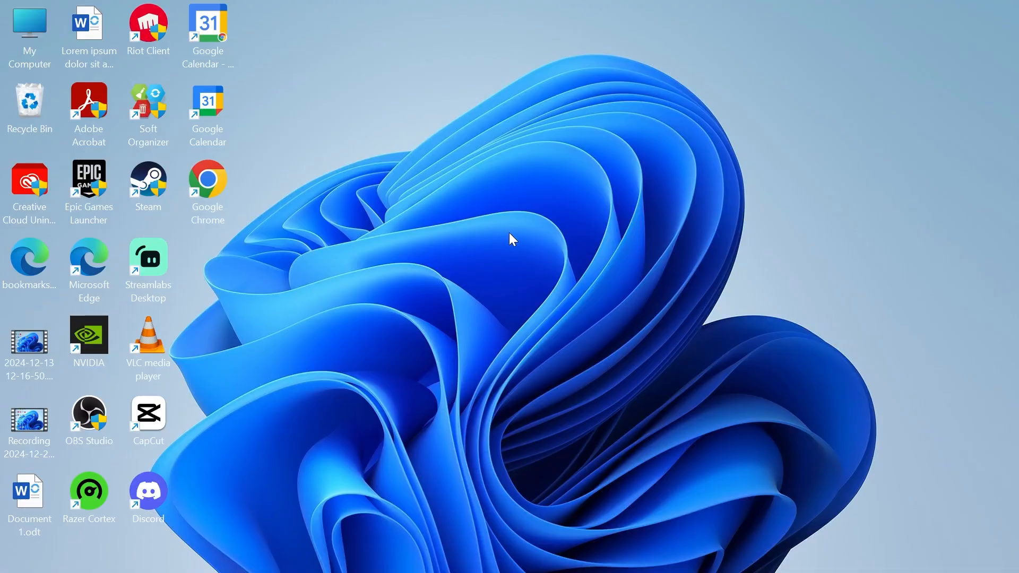
- Search Start for "cmd" to reveal Command Prompt with its run-as-administrator option
type("cmd")
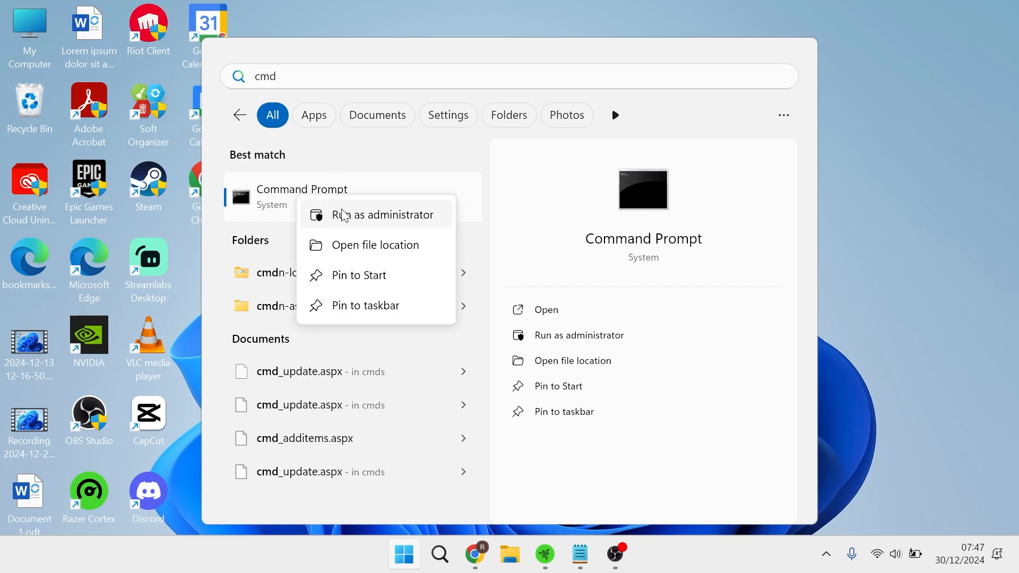
- Run Command Prompt as administrator and copy the IrisService reg delete command from Notepad
left_click(384, 215)
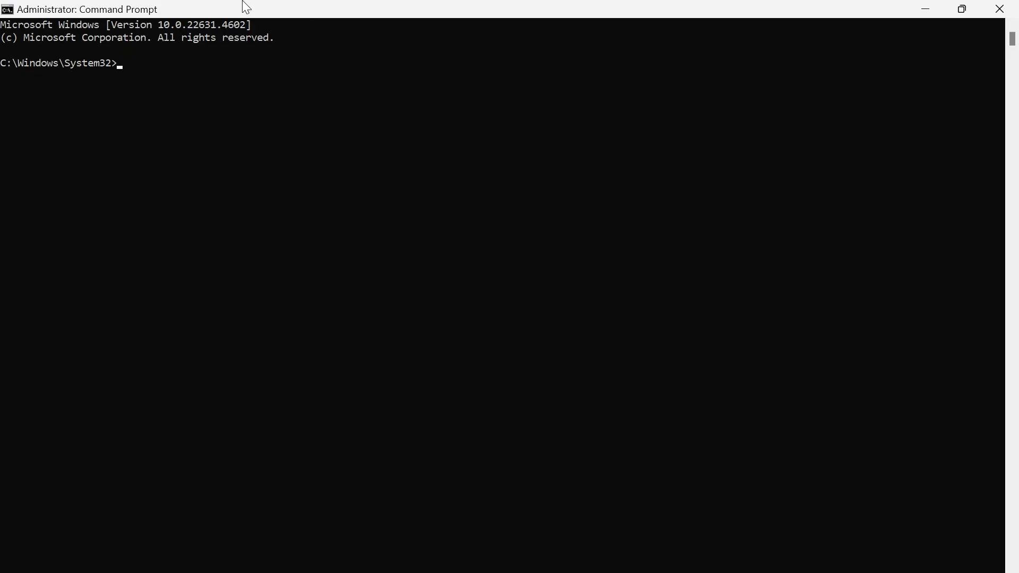
mouse_move(286, 85)
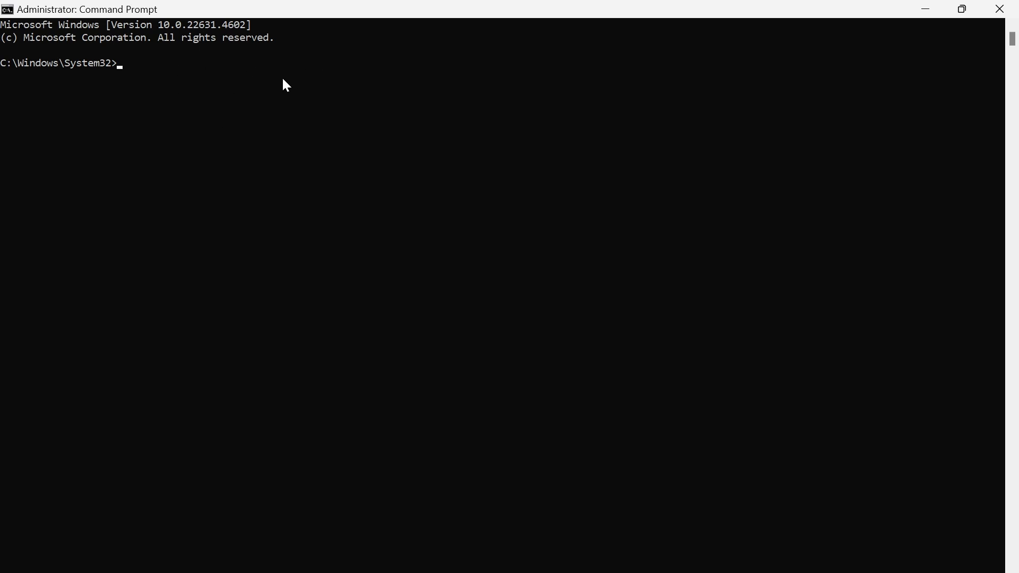
left_click(562, 554)
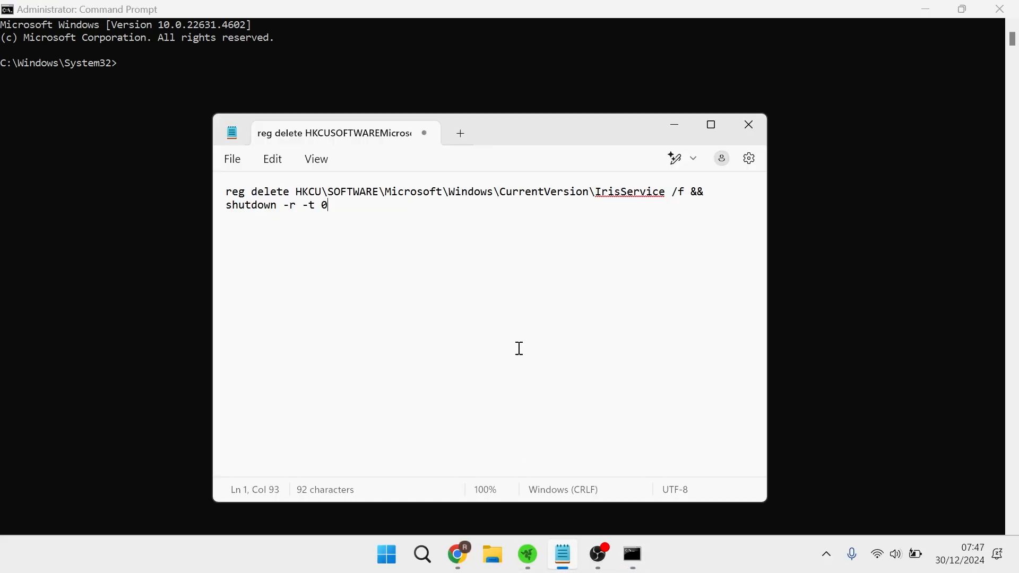
key("ctrl+a")
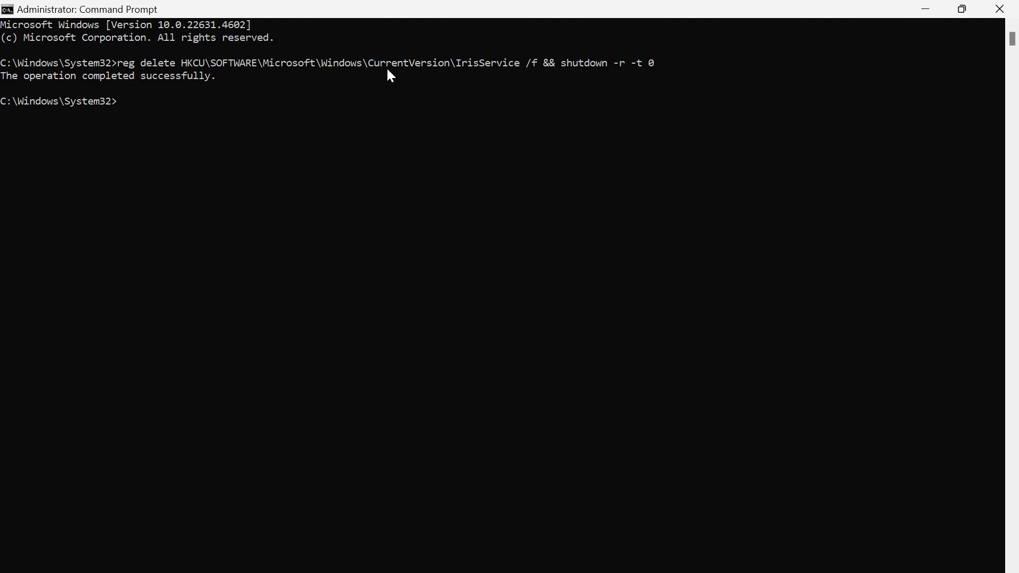
mouse_move(365, 119)
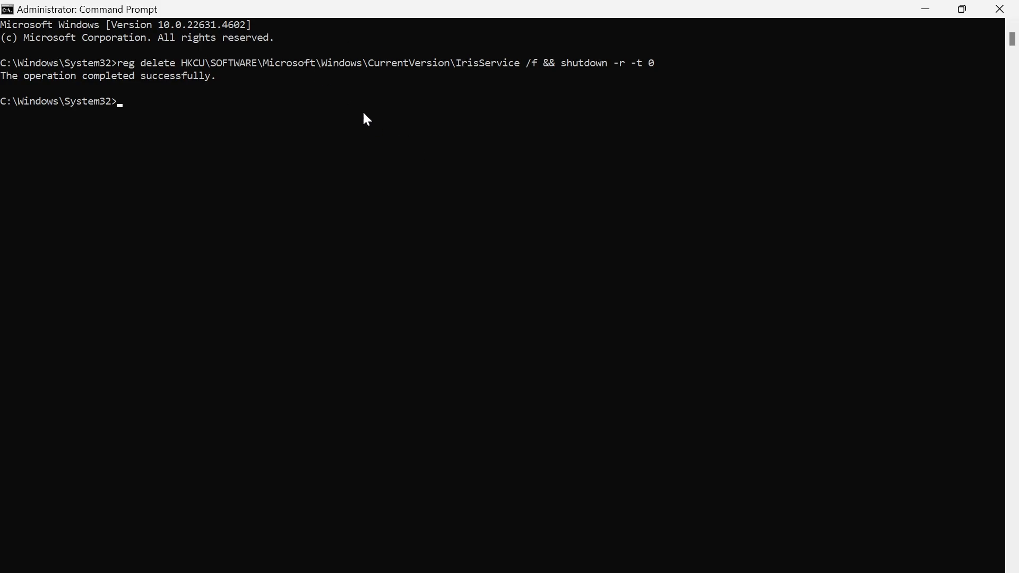
mouse_move(724, 128)
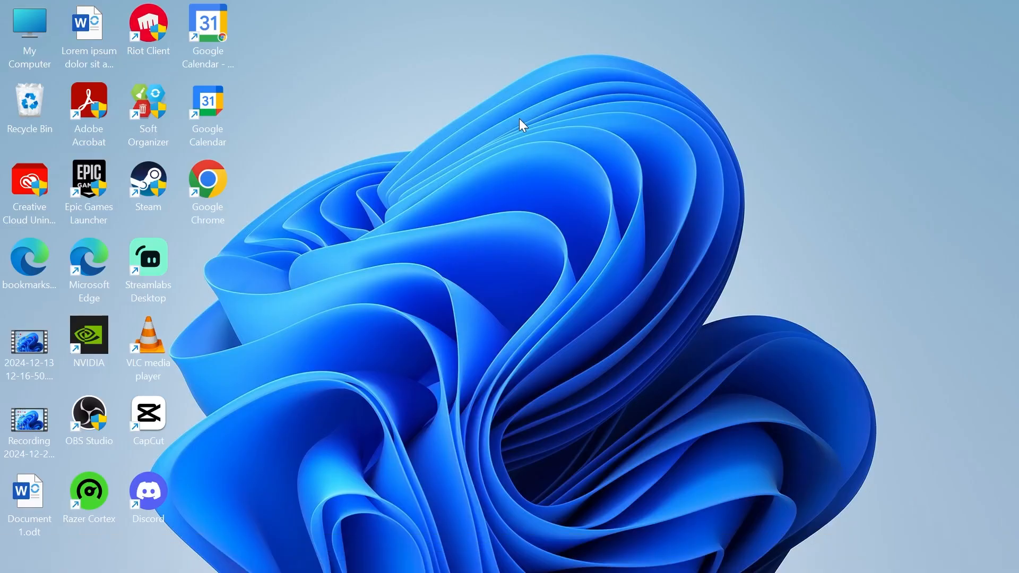
mouse_move(583, 307)
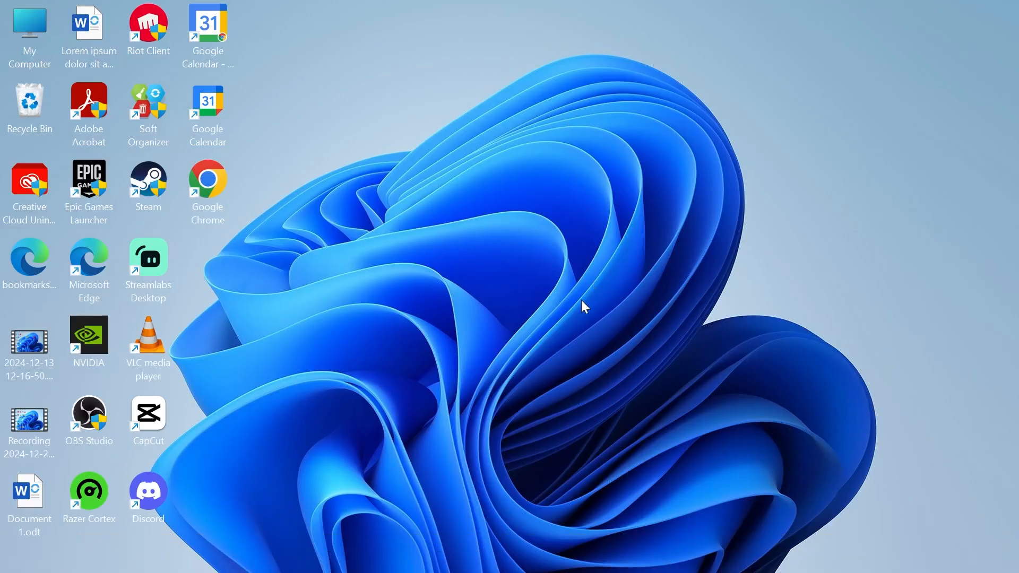